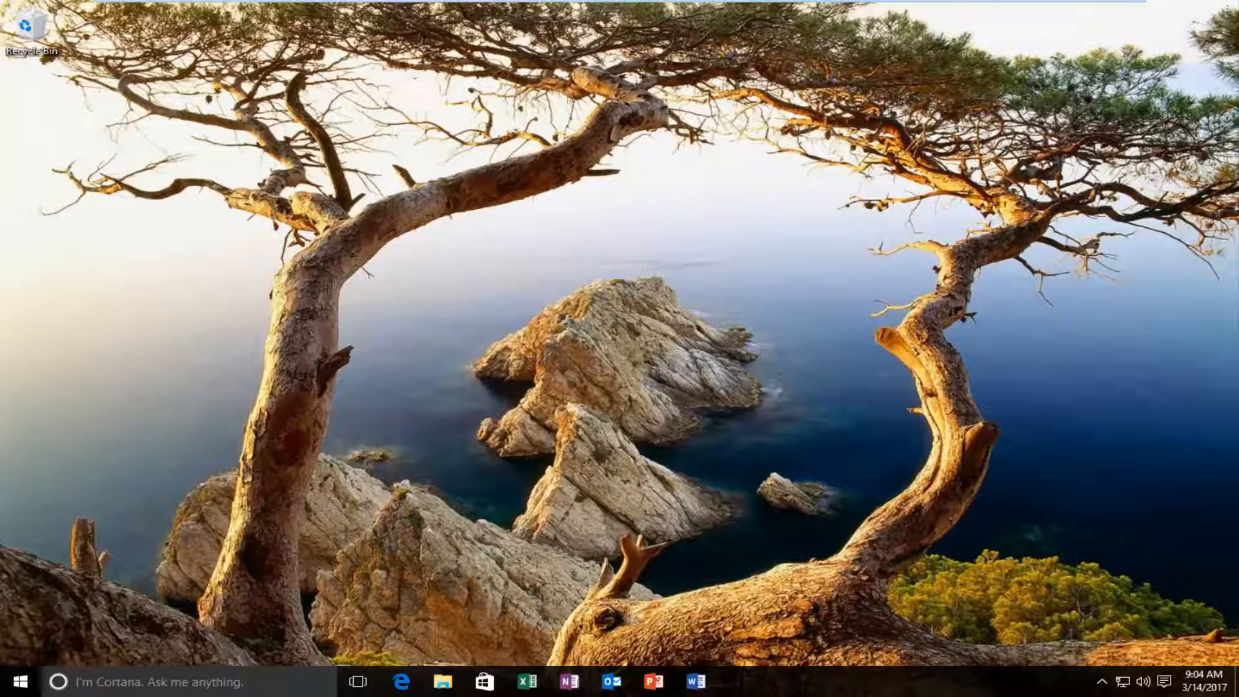
Step: Search the Start menu and launch the Edit group policy editor
click(17, 682)
text(local gro)
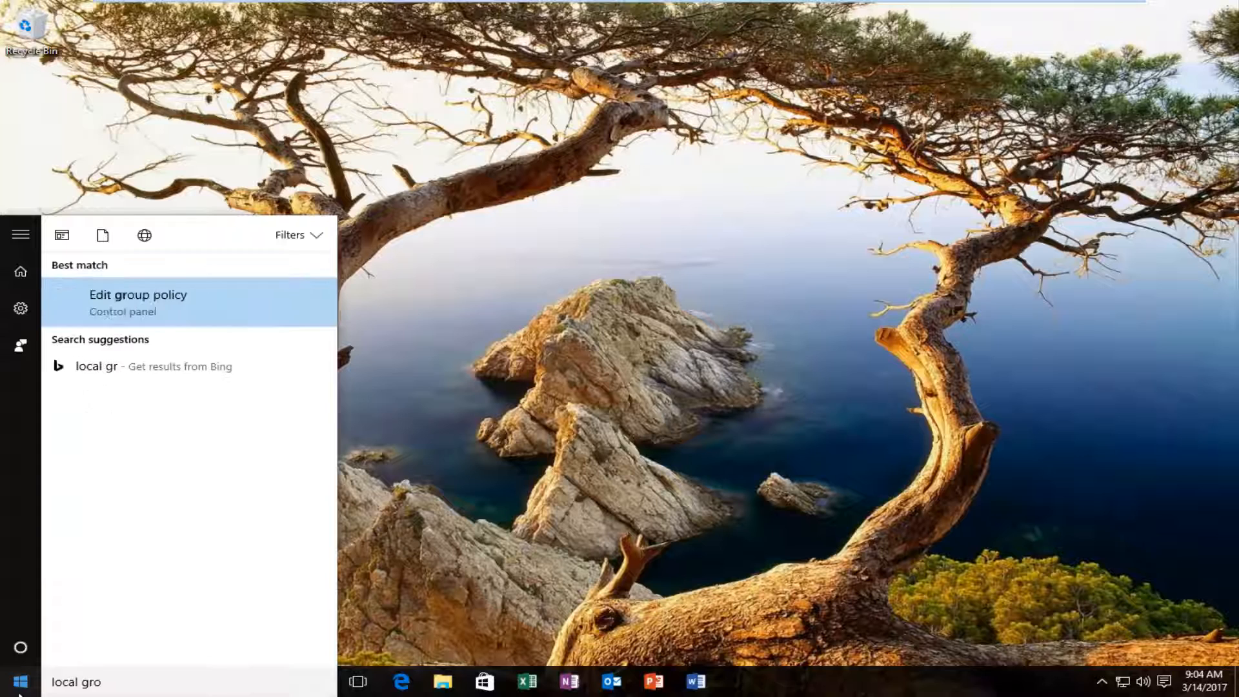
text(up)
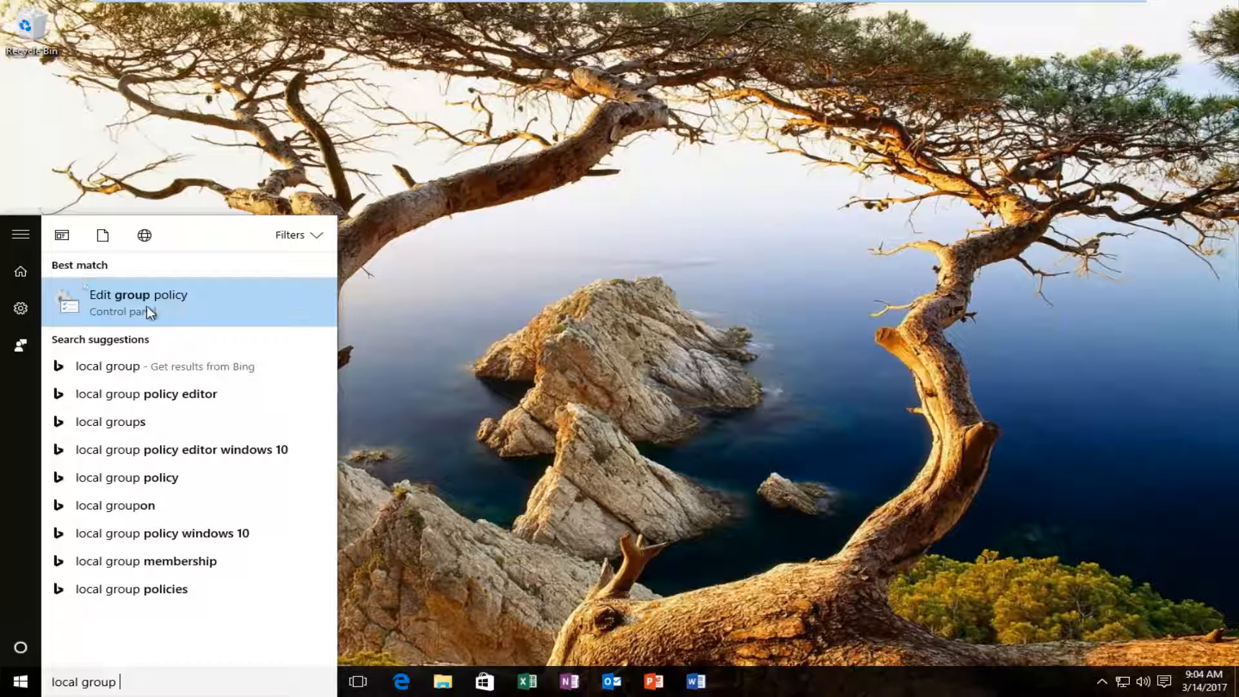
mouse_move(99, 316)
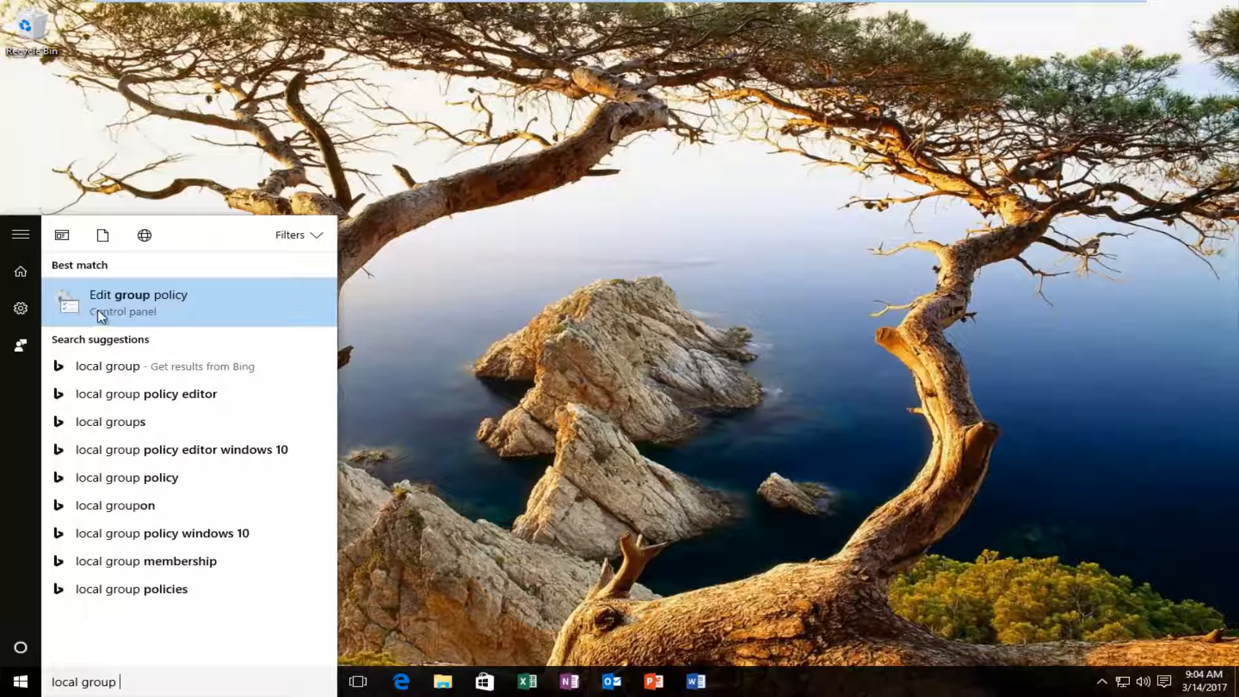
click(138, 303)
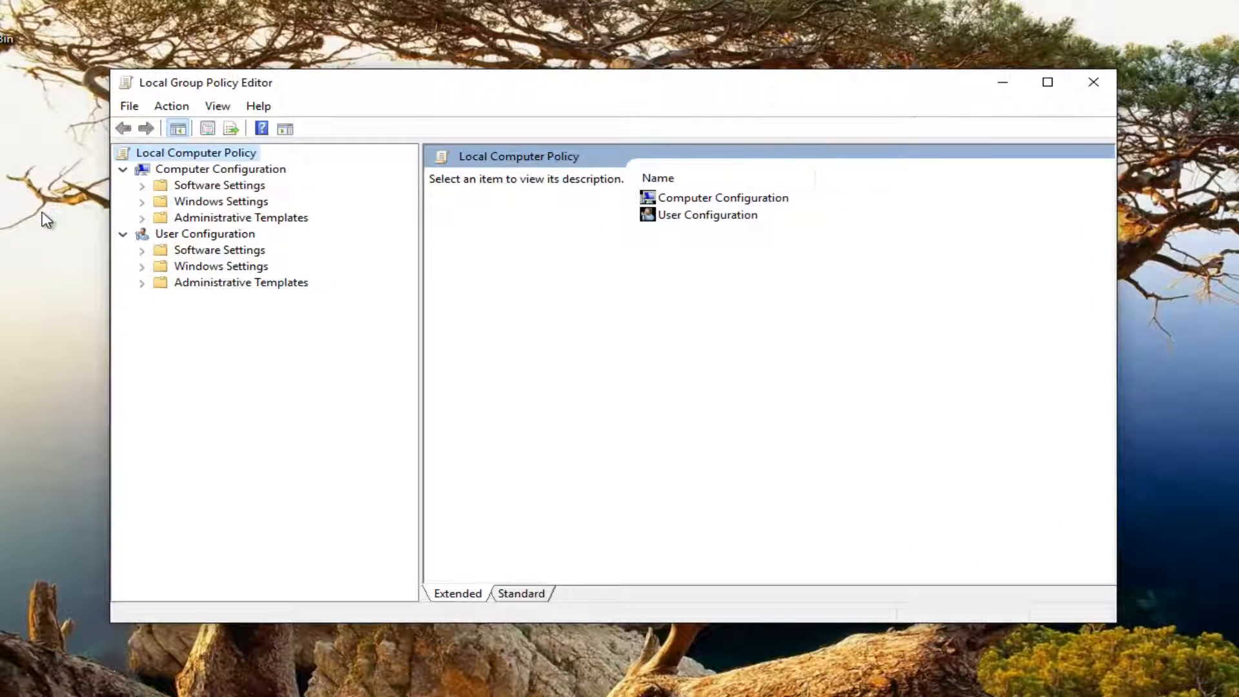
Step: Navigate User Configuration > Administrative Templates > Windows Components > Attachment Manager
click(240, 282)
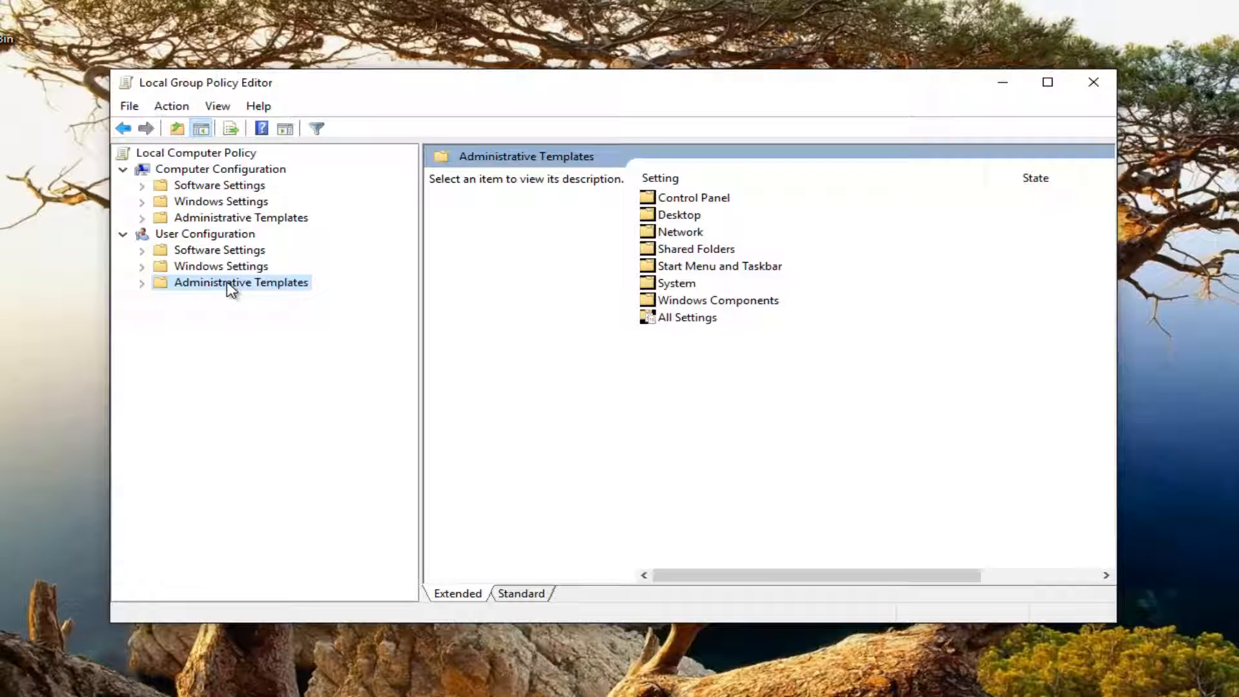
mouse_move(647, 282)
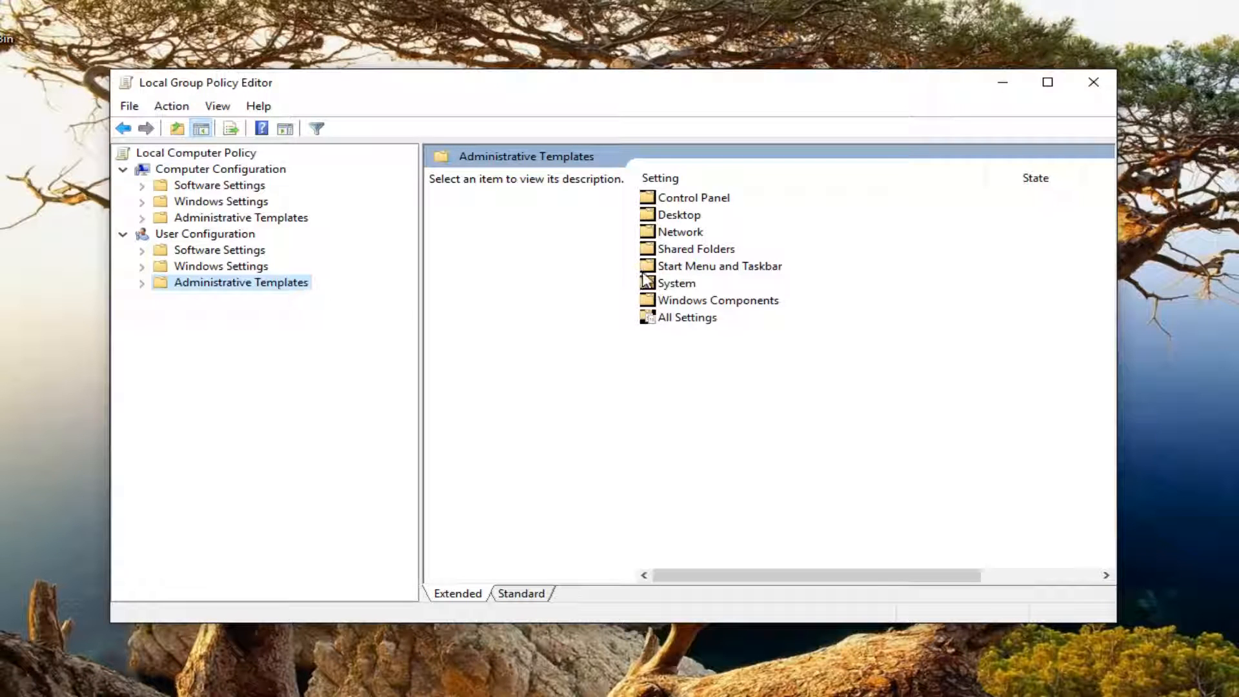
click(718, 300)
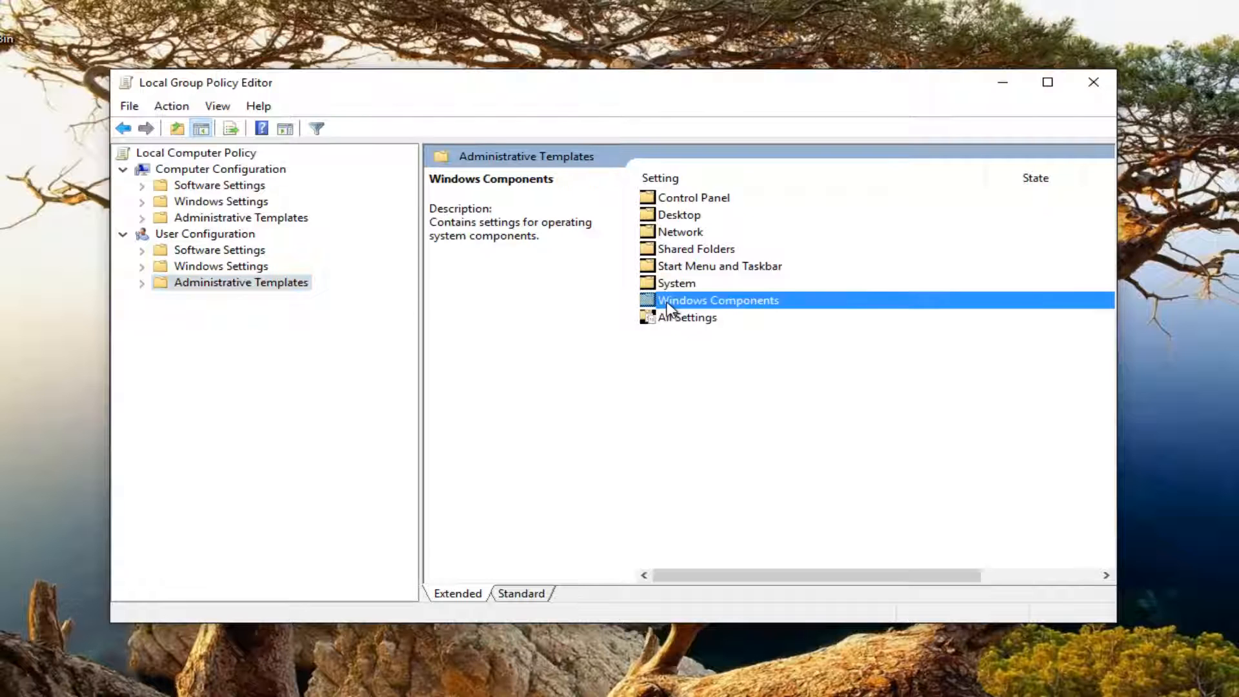
double_click(717, 299)
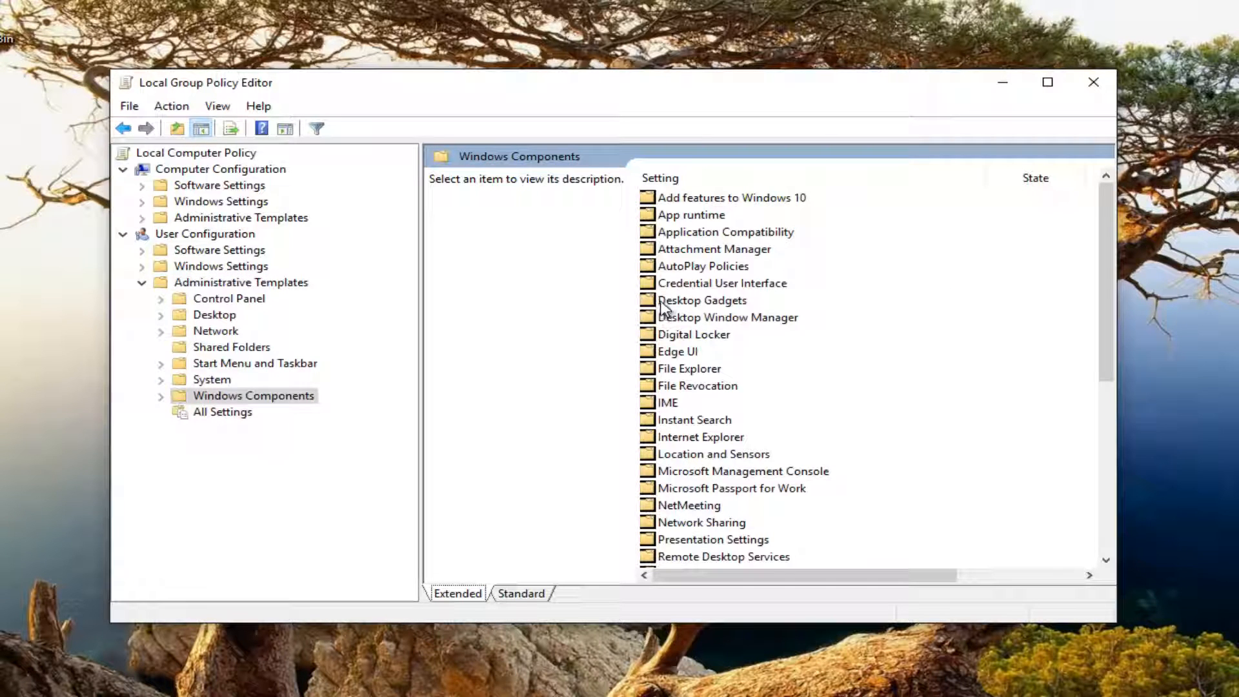
mouse_move(706, 261)
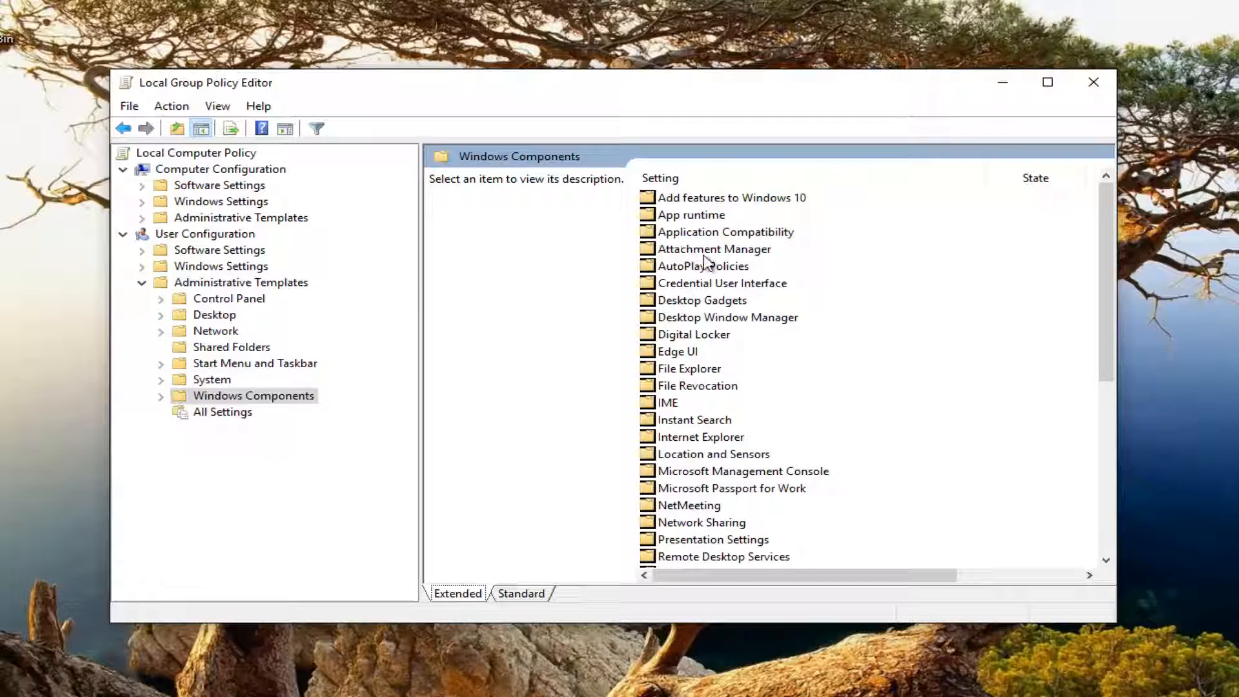
click(713, 248)
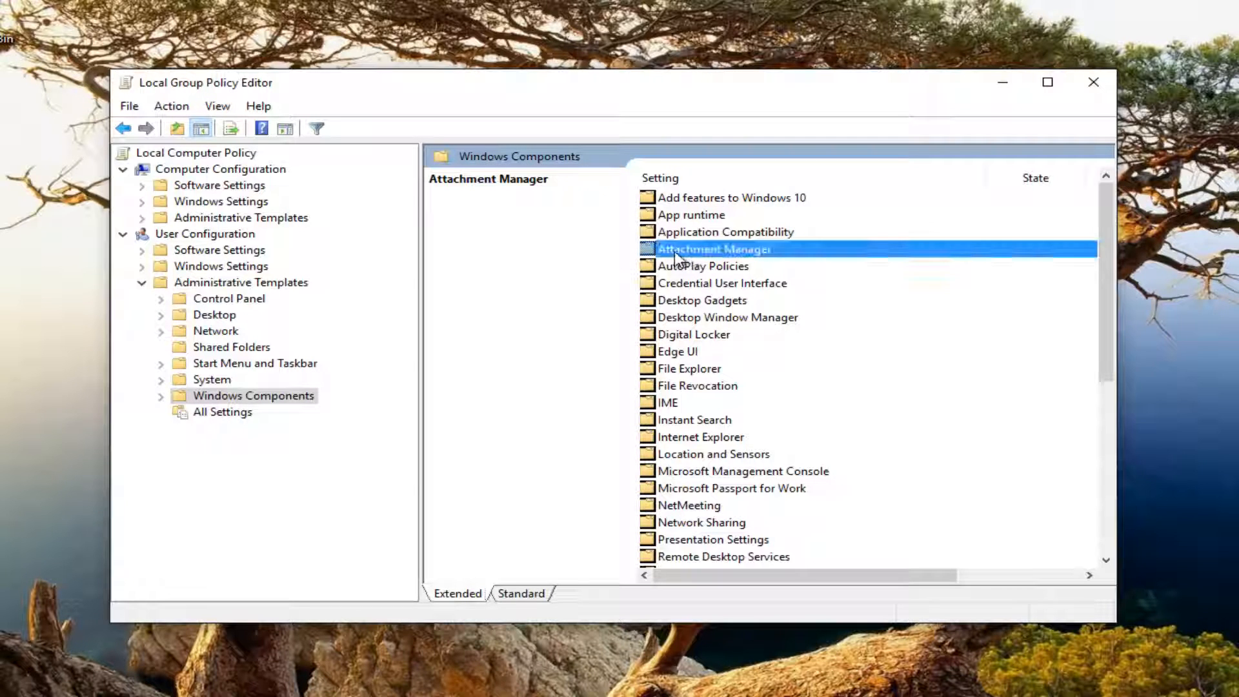
double_click(712, 249)
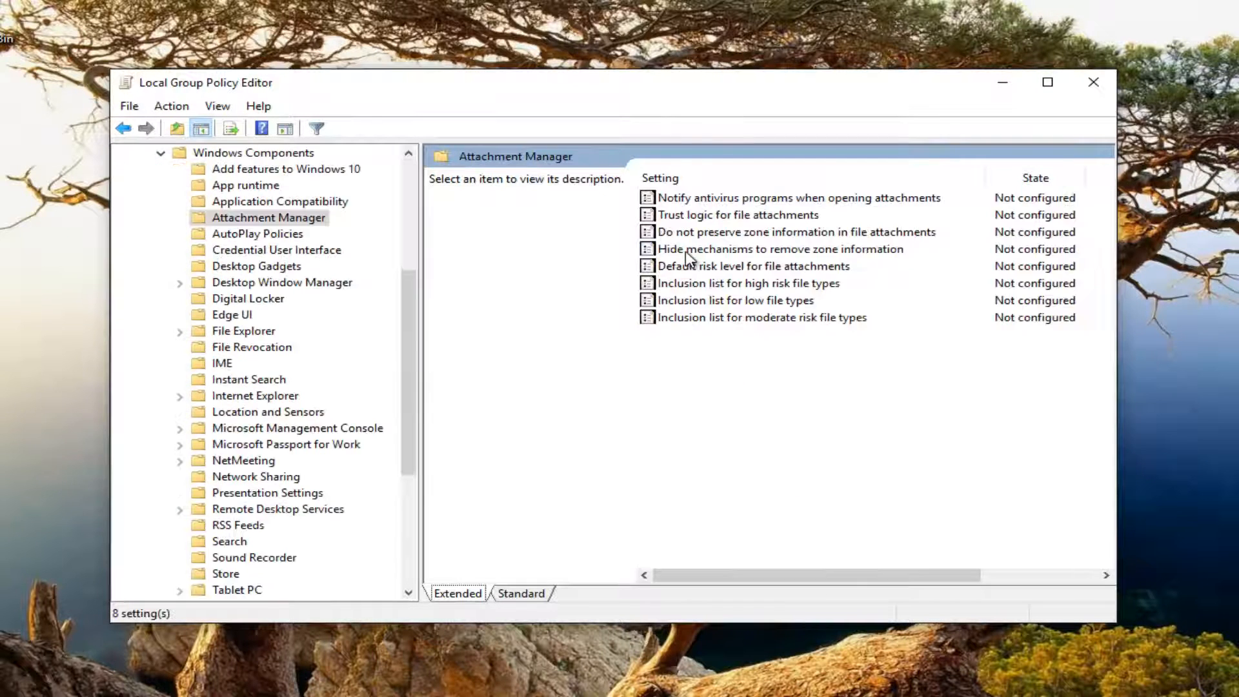
mouse_move(688, 310)
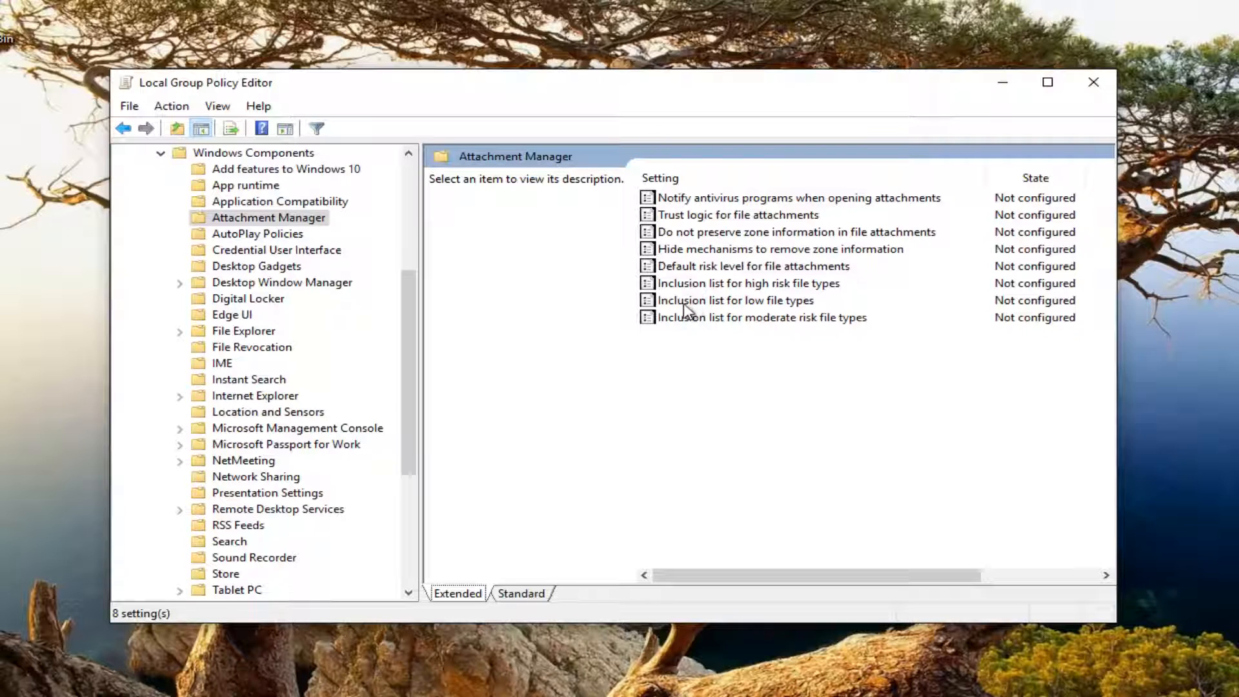
Step: Open the 'Inclusion list for low file types' policy settings
click(735, 300)
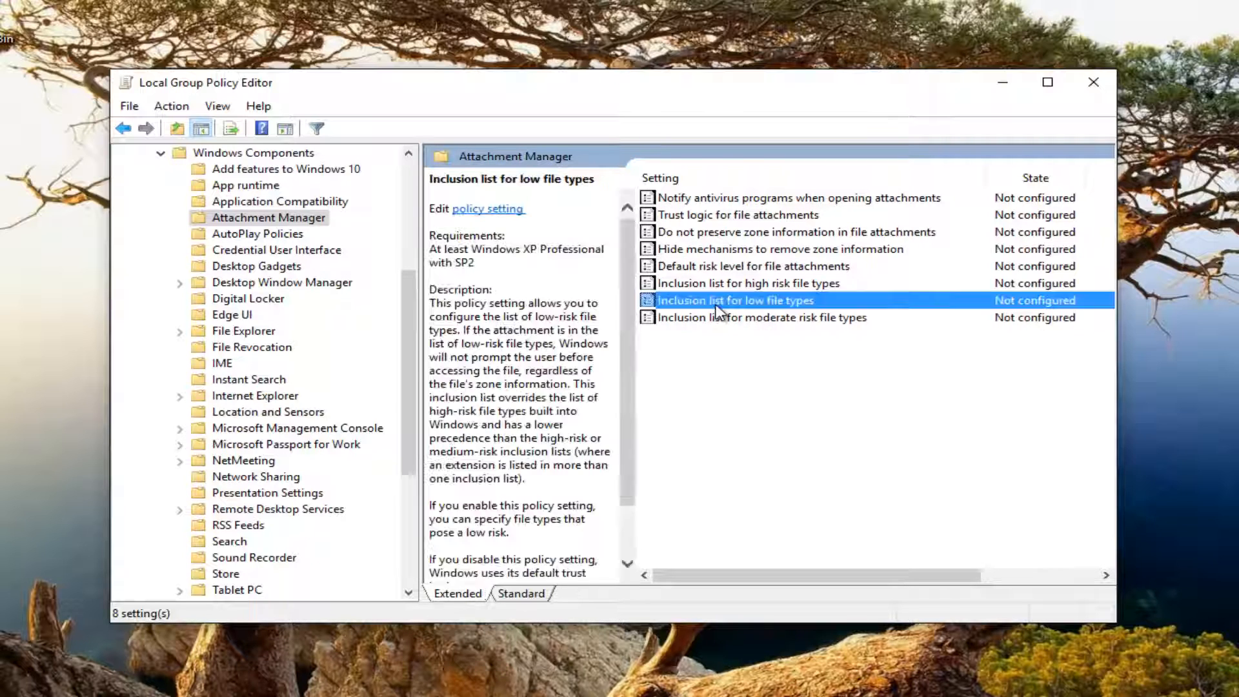
mouse_move(694, 307)
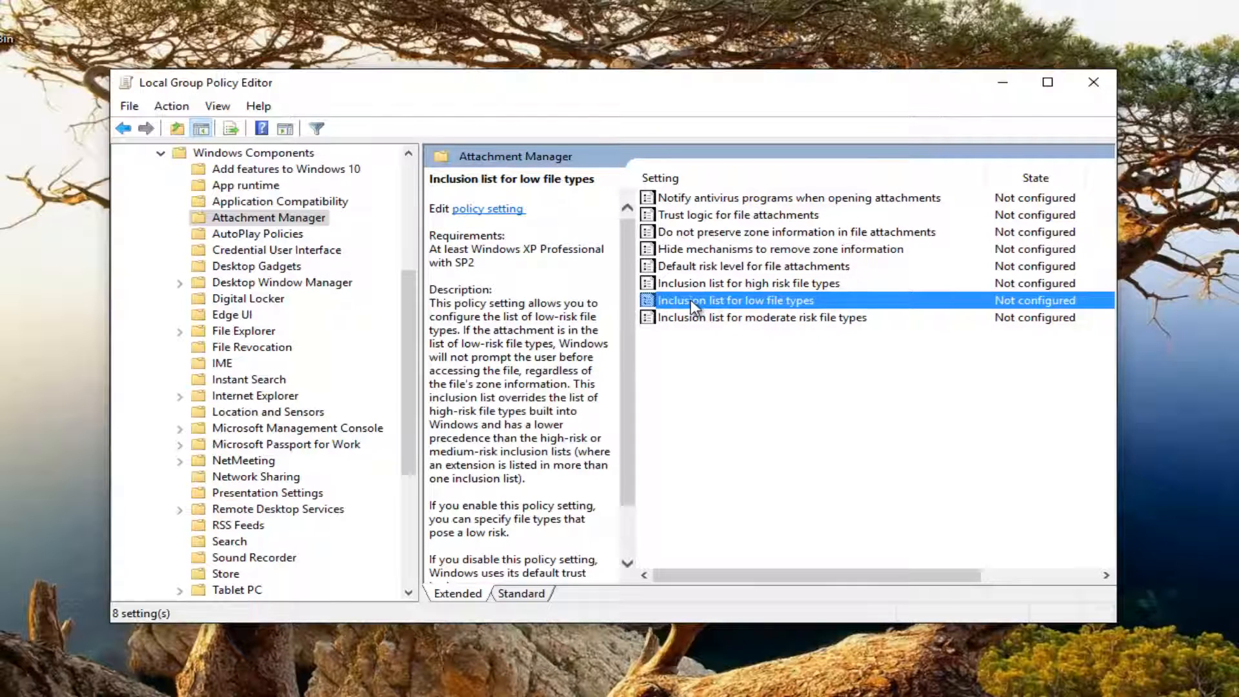
double_click(736, 301)
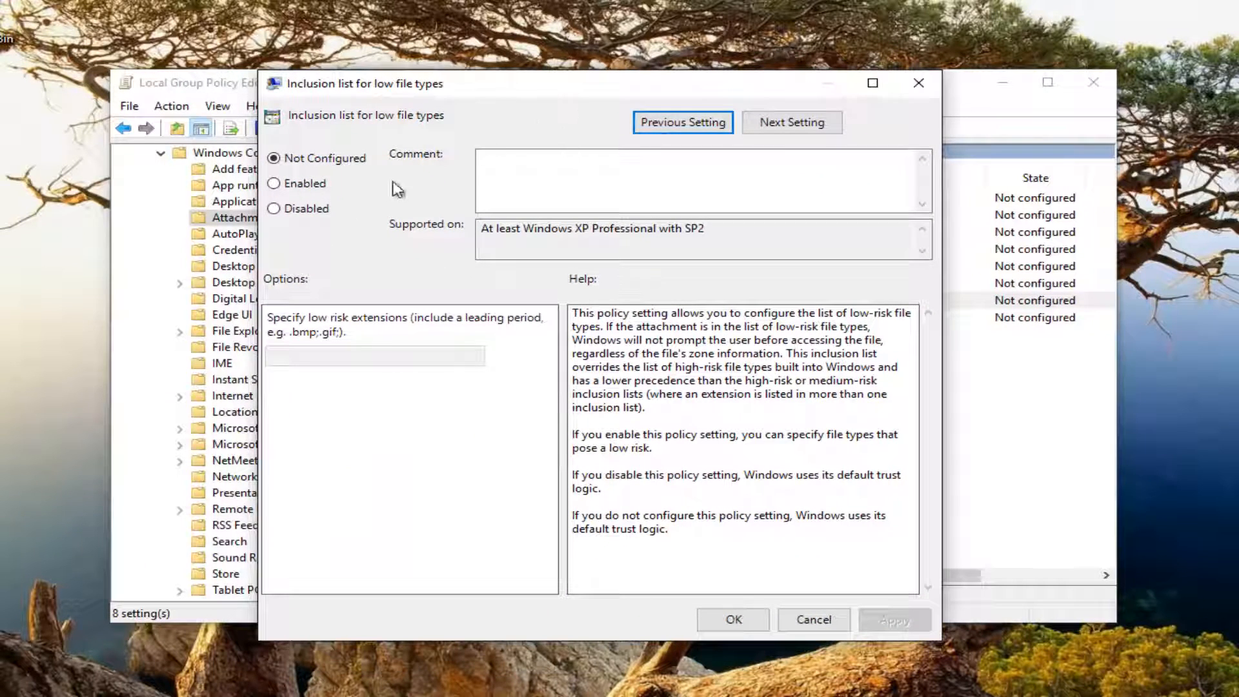
Step: Enable the policy with .exe as a low-risk file type and confirm
click(274, 183)
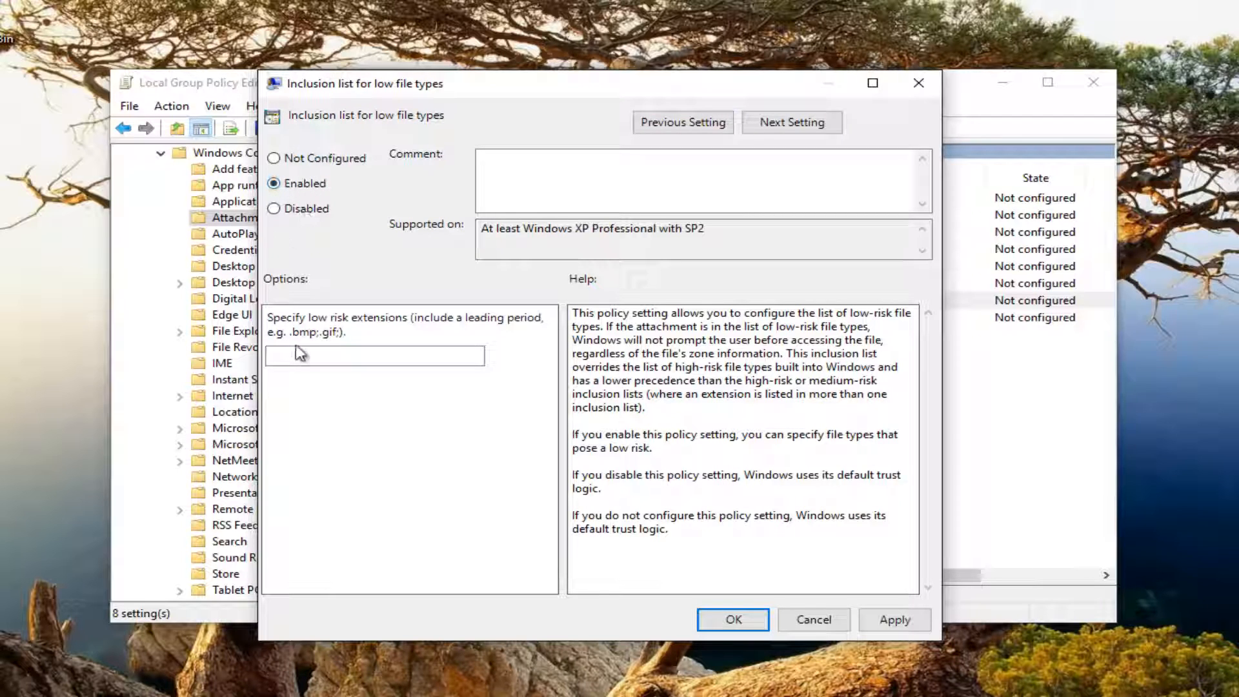
mouse_move(373, 355)
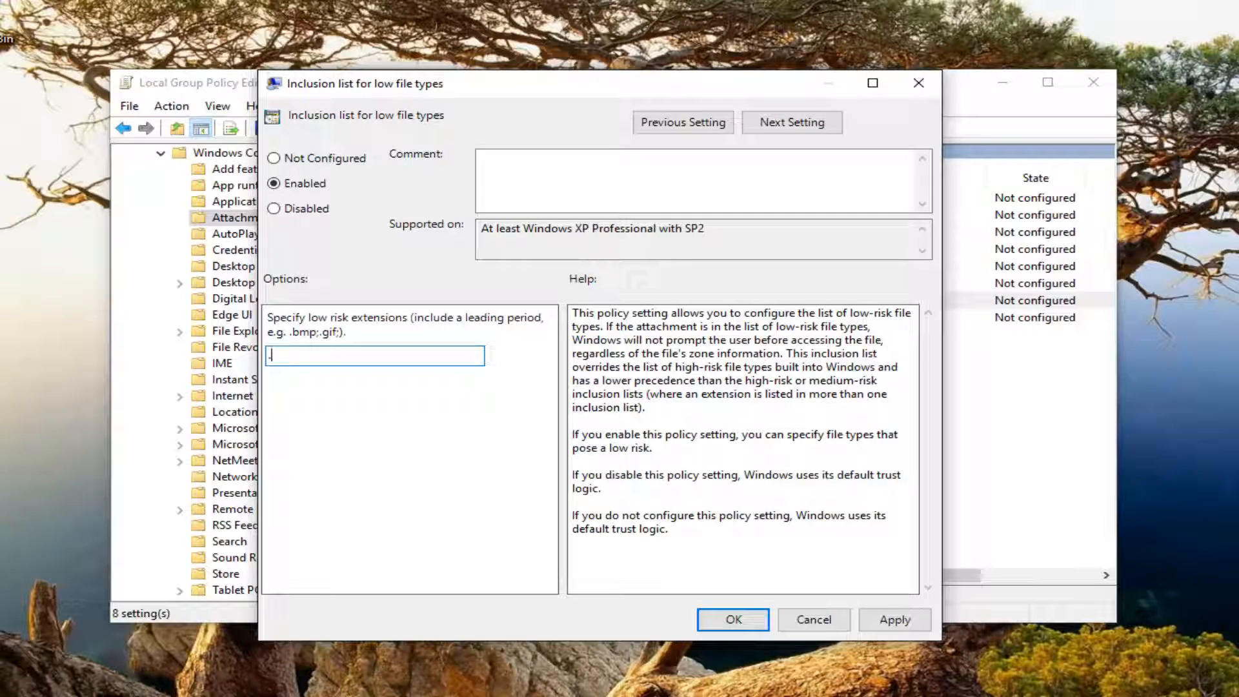
text(exe)
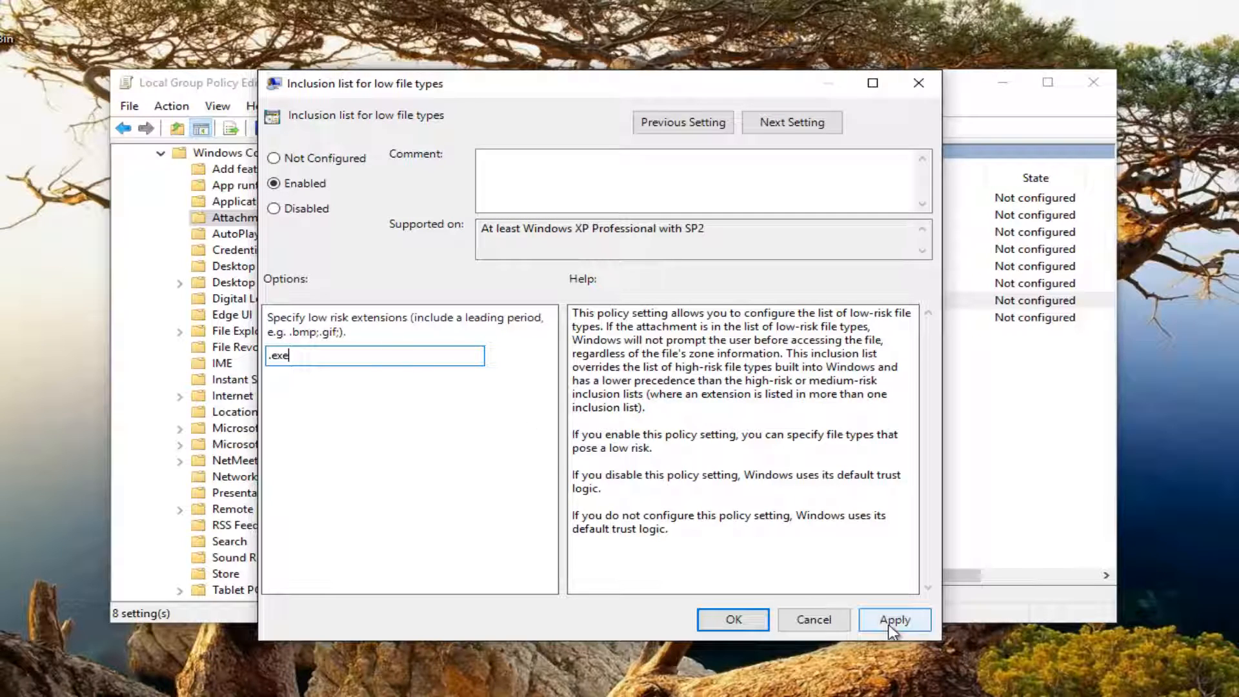
click(894, 619)
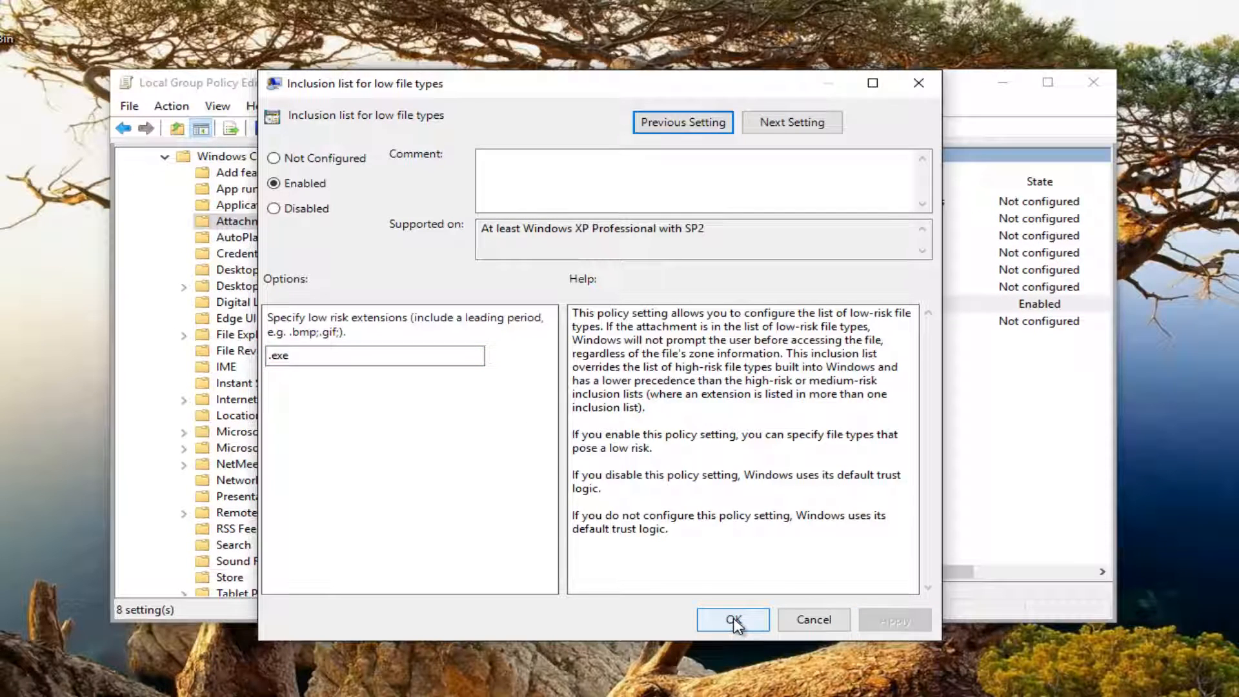
click(732, 620)
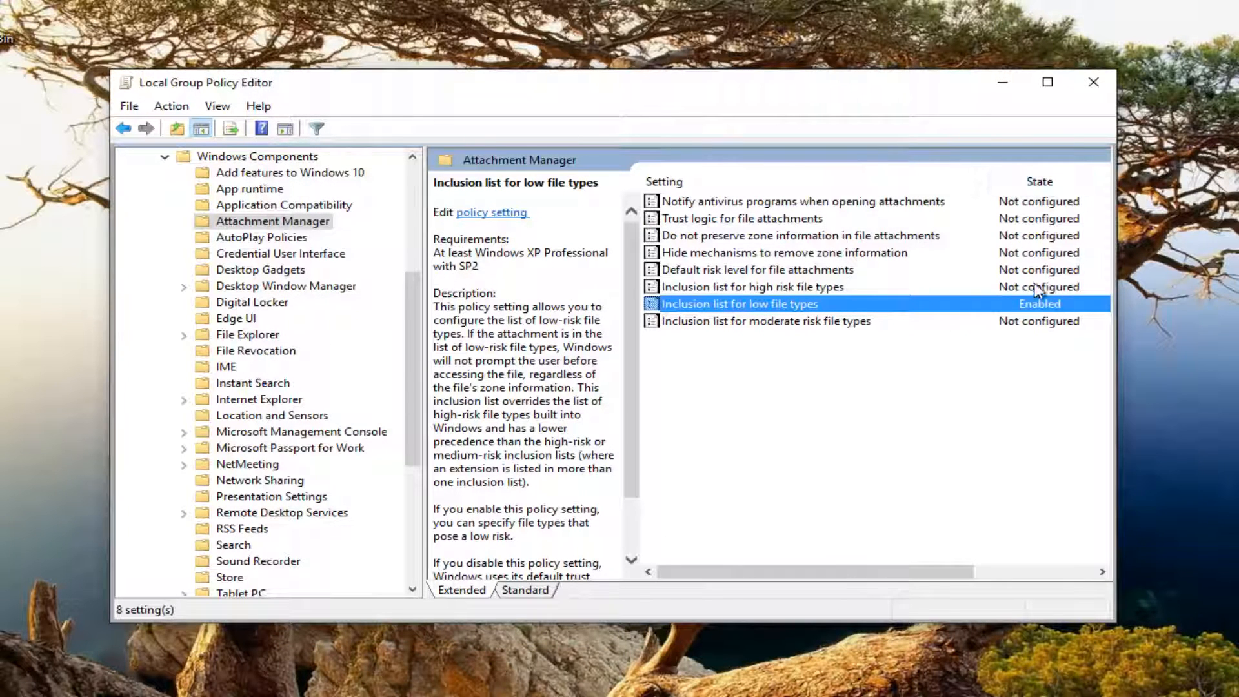
mouse_move(763, 311)
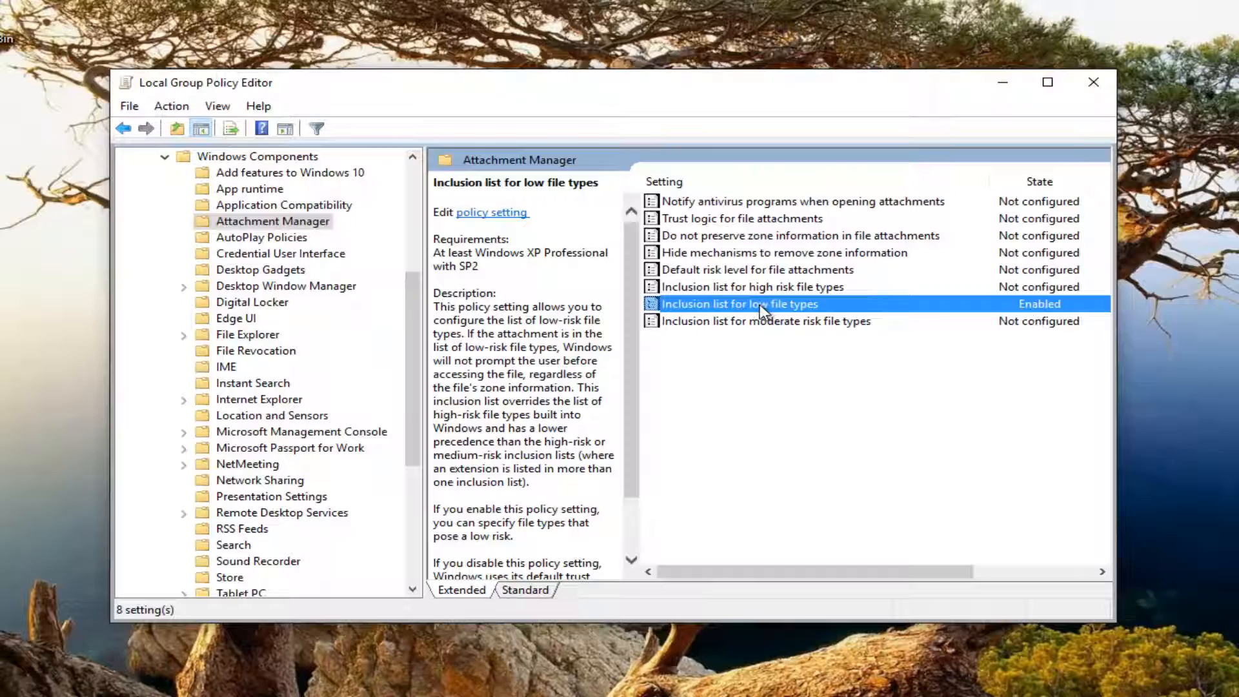
mouse_move(753, 317)
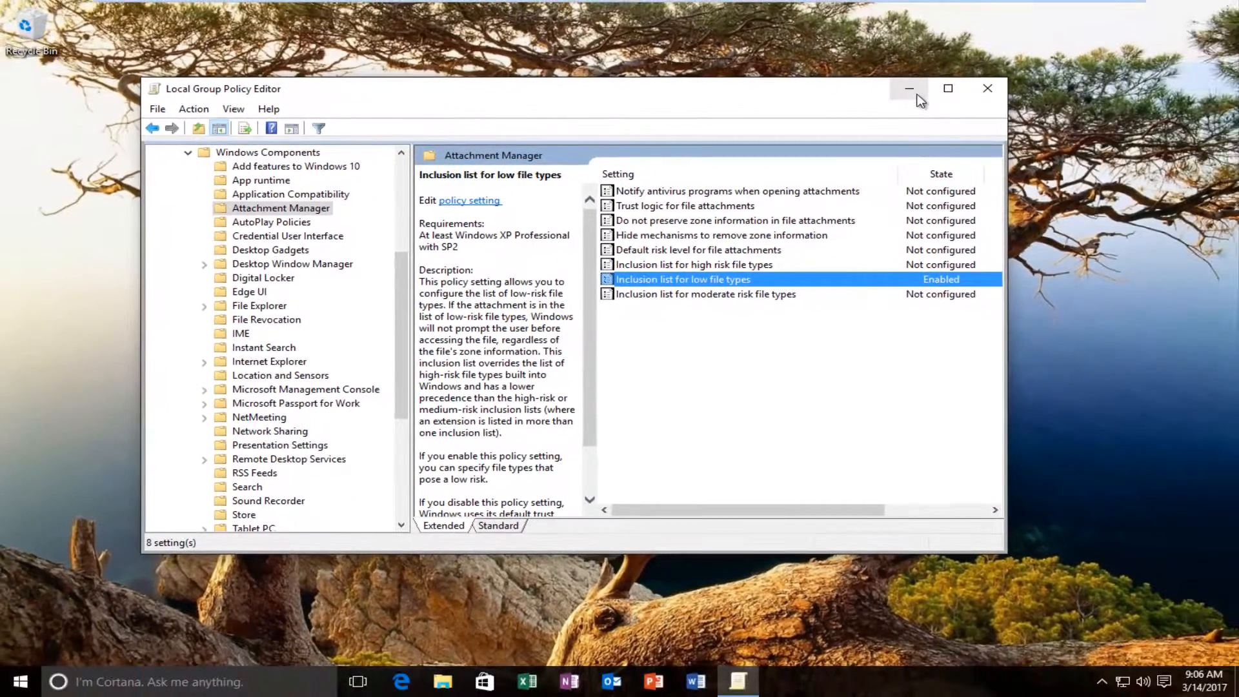
Step: Minimize the policy editor and start a 'file unsig' search in Edge
click(908, 87)
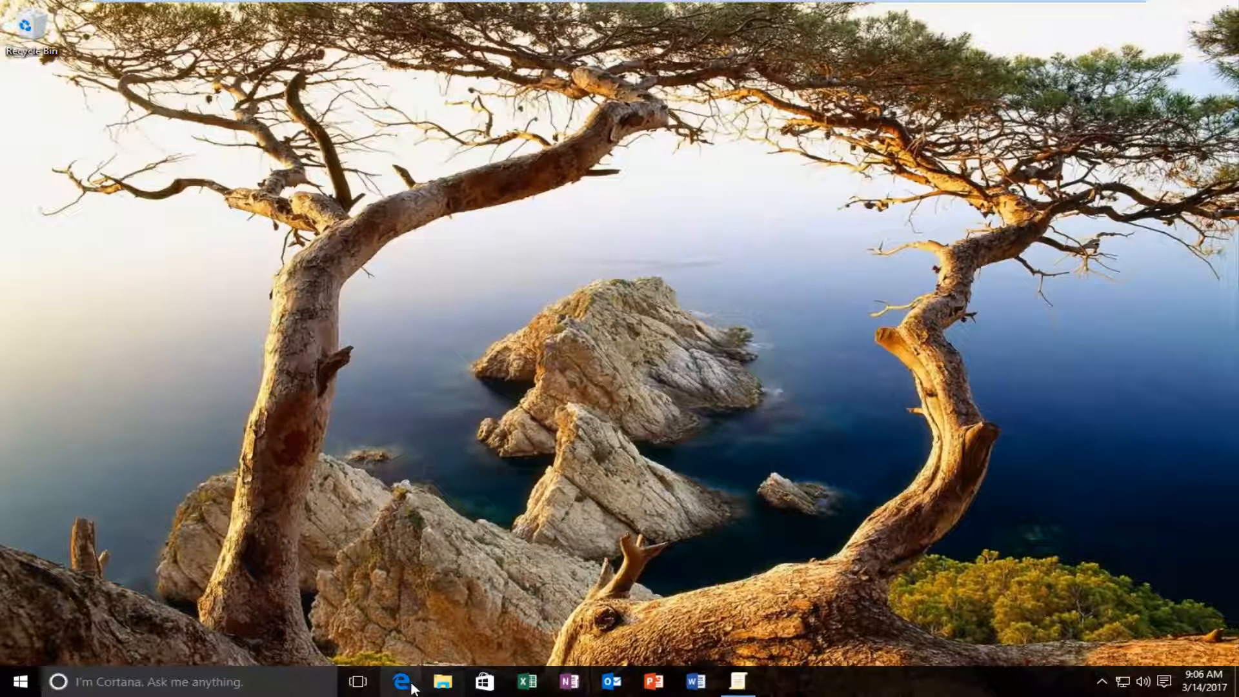
click(402, 682)
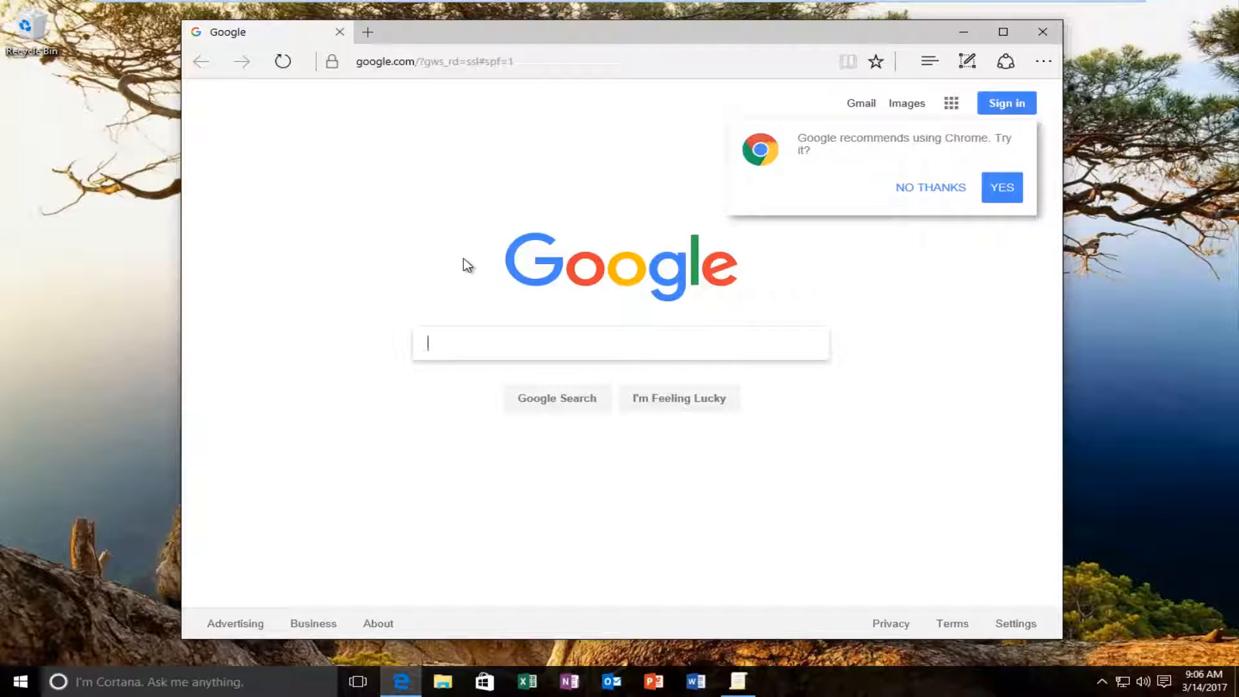
text(file)
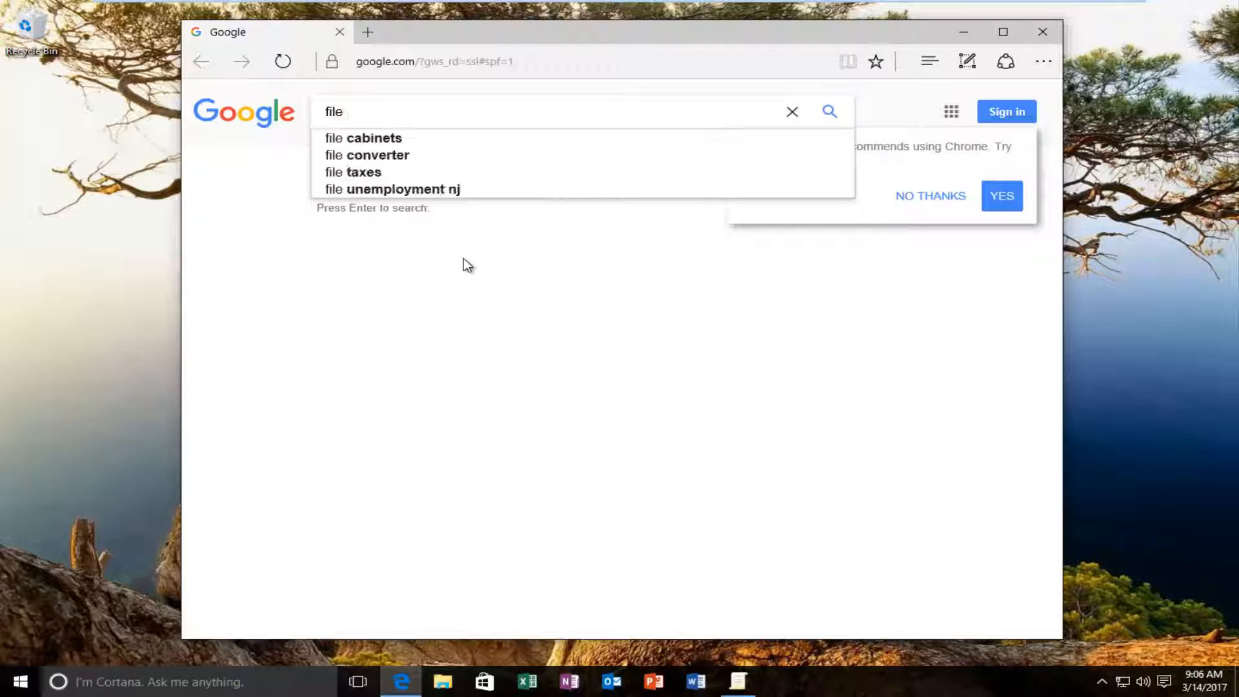
text(unsig)
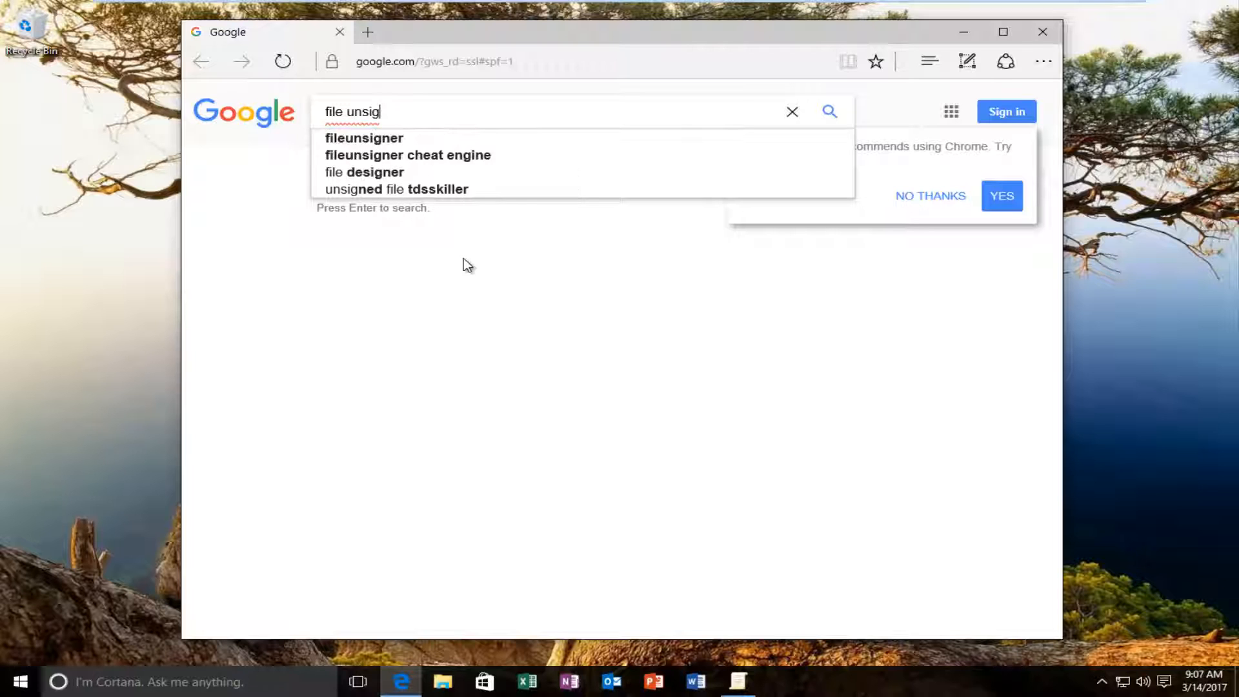
Step: Search Google for fileunsigner and open the Fluxbytes downloads page
click(364, 137)
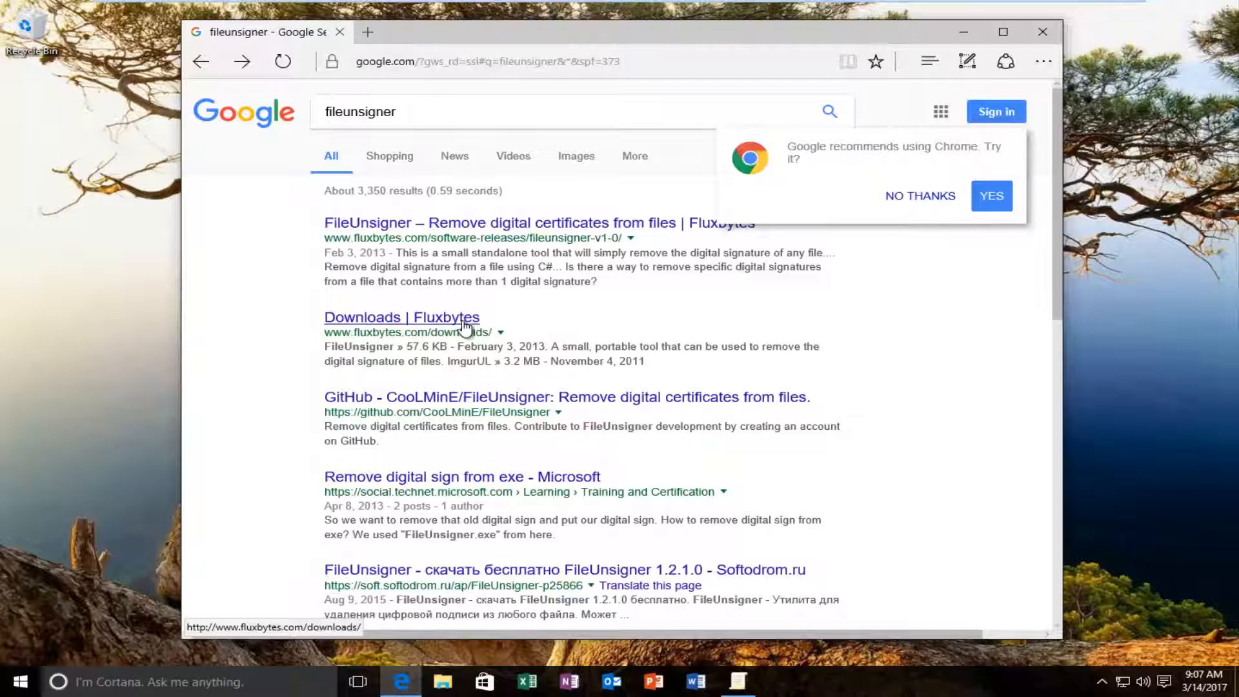
click(401, 317)
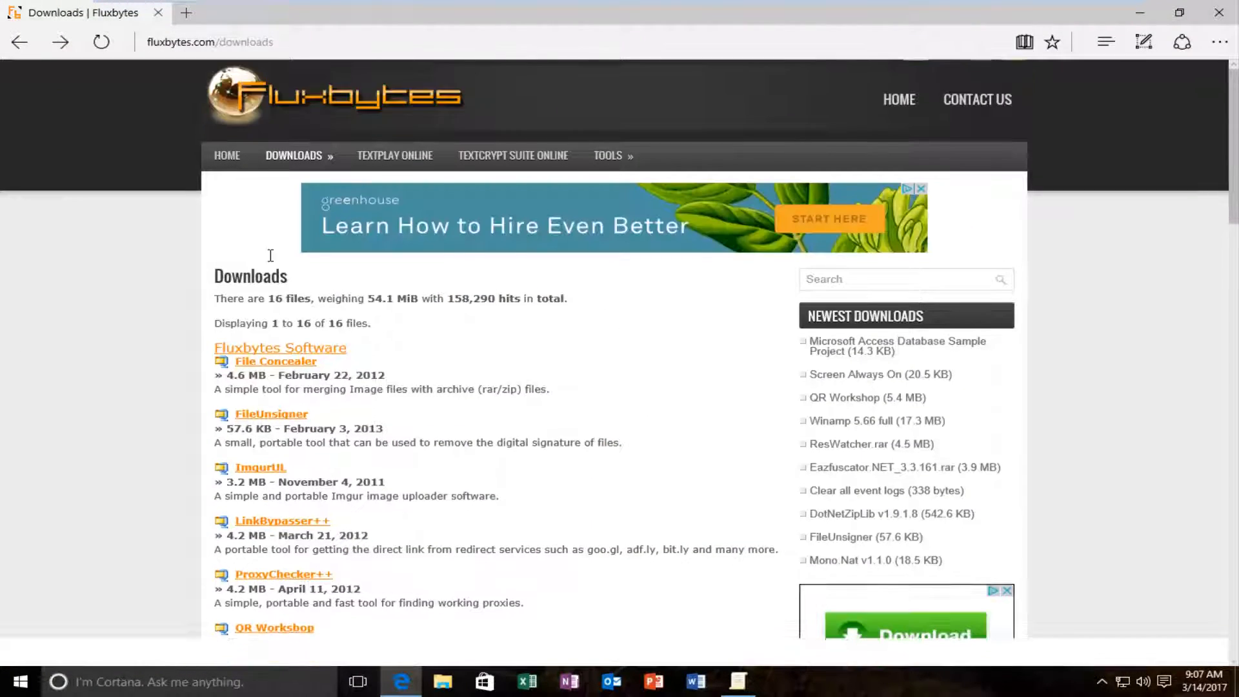
Step: Scroll the Fluxbytes downloads page to the FileUnsigner entry
scroll(down, 3)
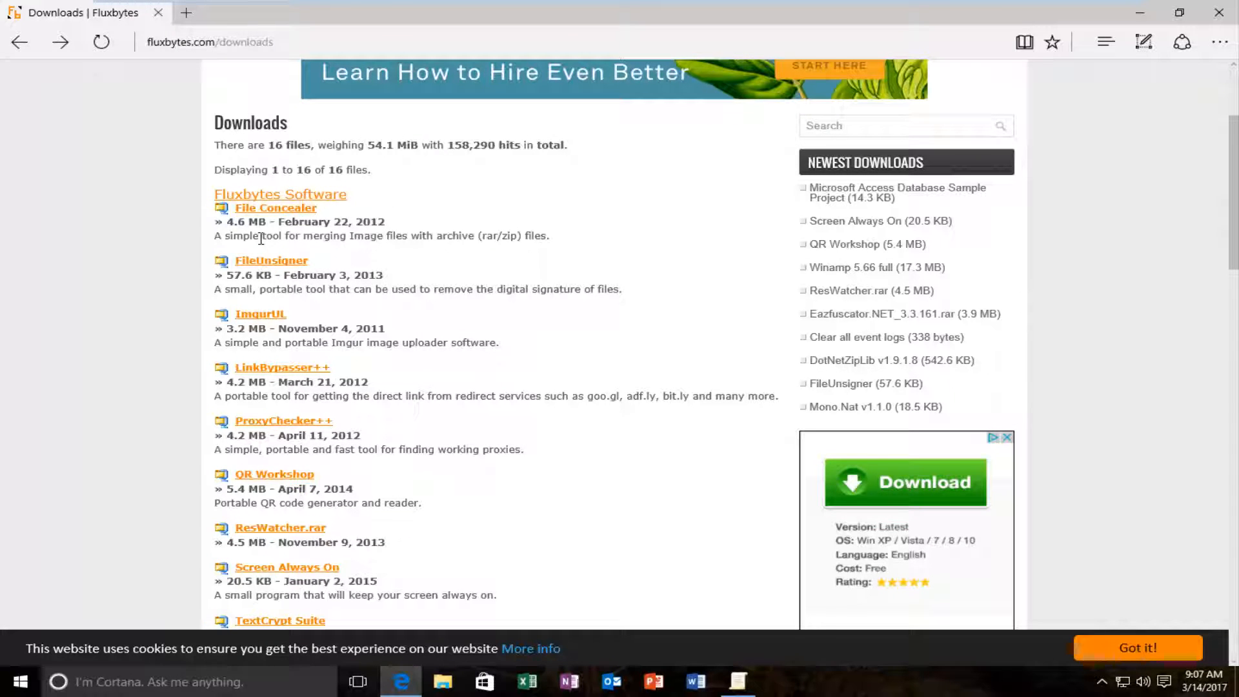
mouse_move(278, 272)
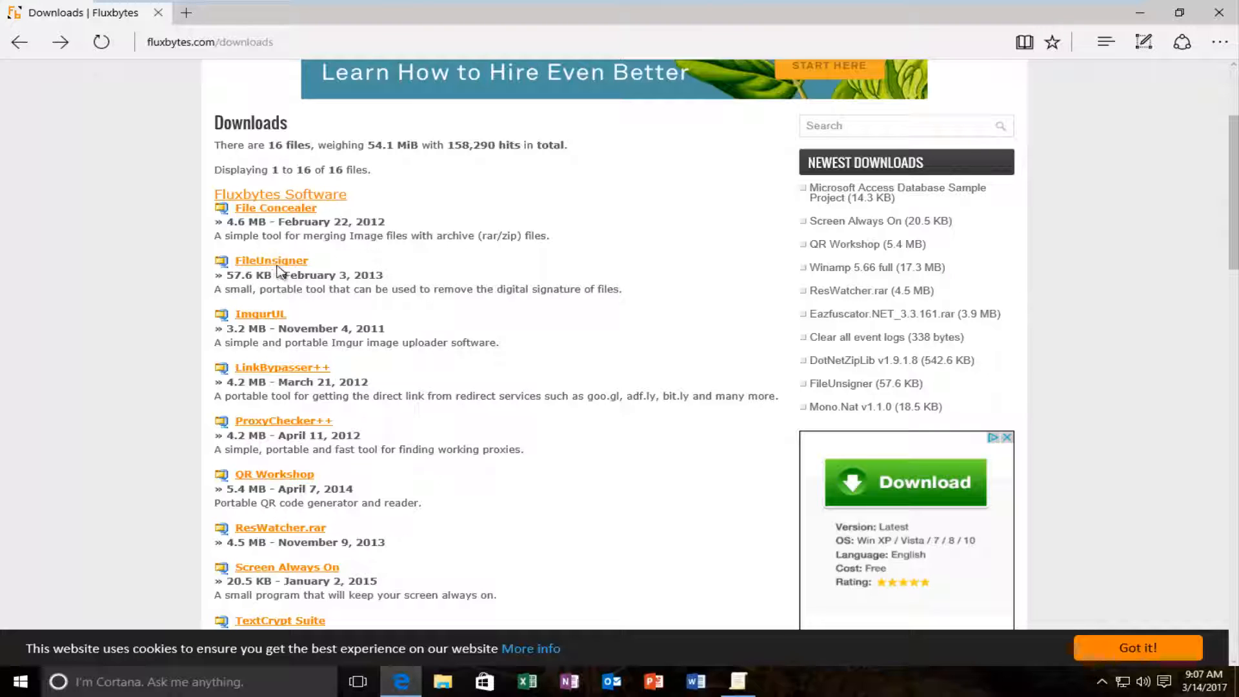
mouse_move(260, 265)
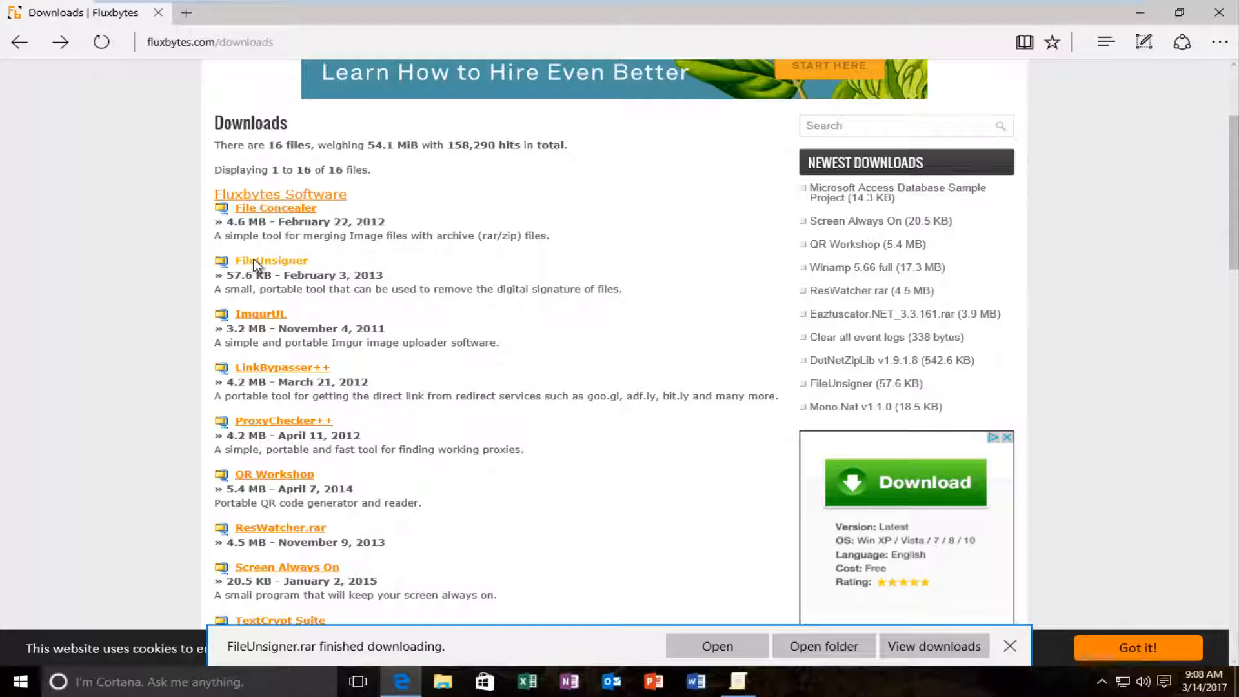
mouse_move(362, 327)
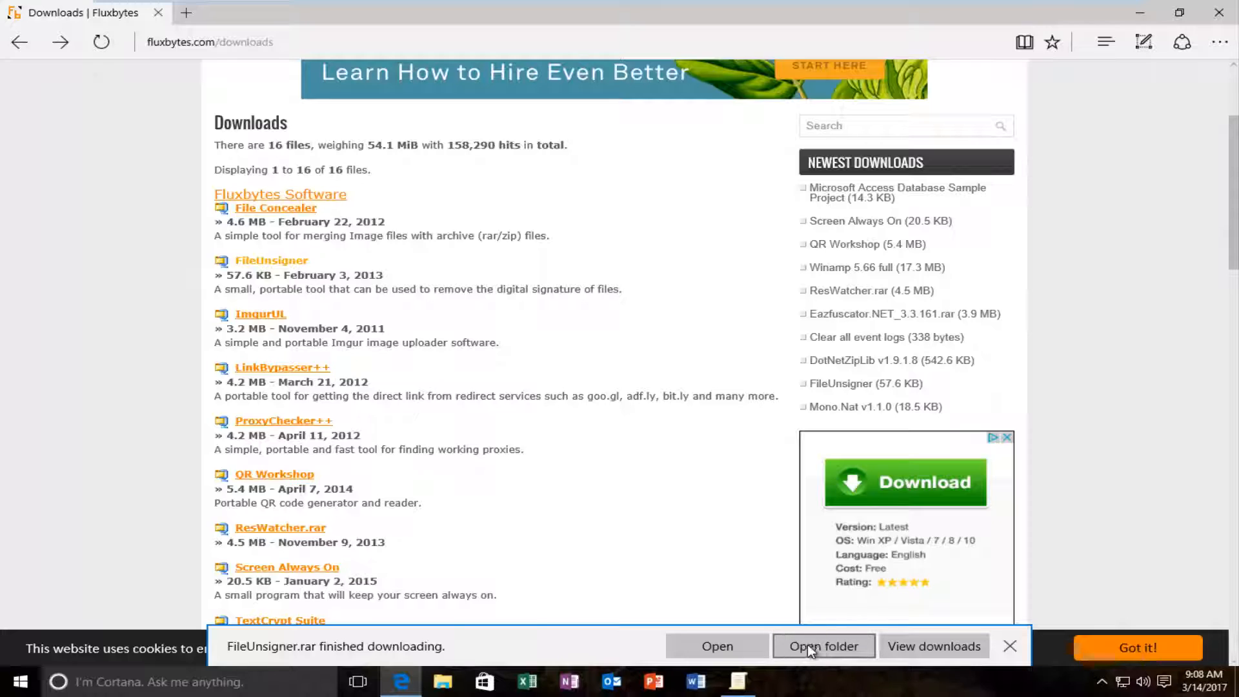
Step: Show the downloaded FileUnsigner.rar in its folder from the download bar
click(824, 646)
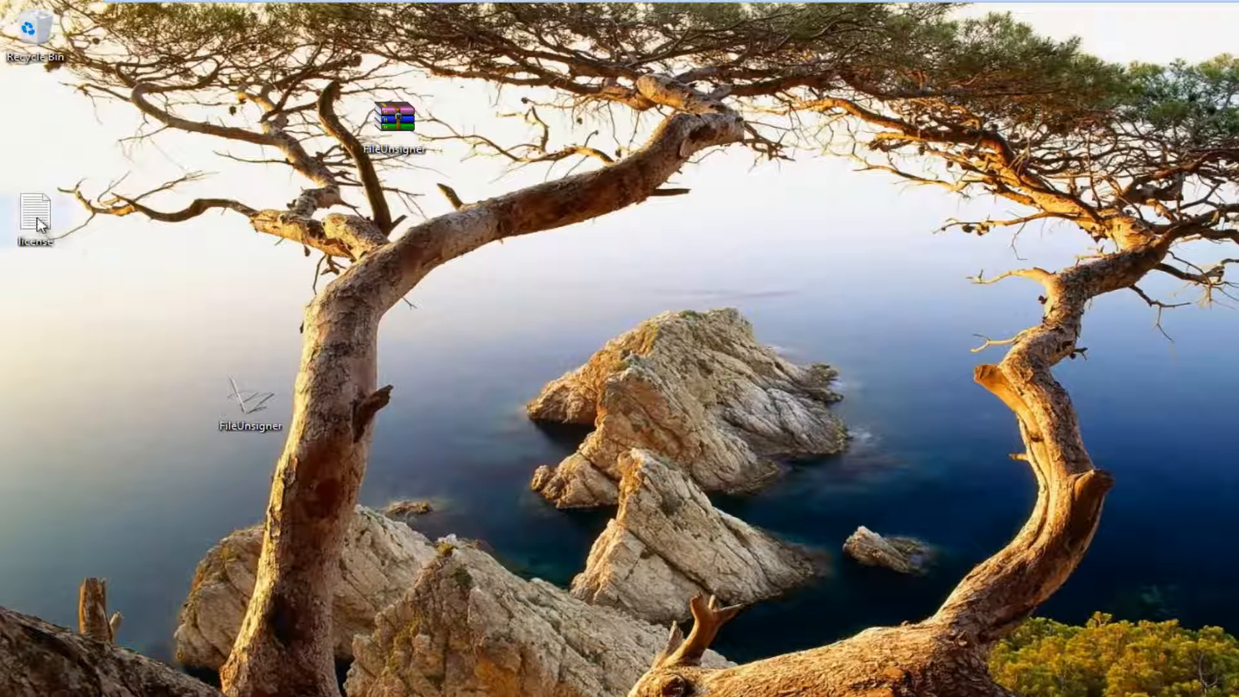
mouse_move(36, 214)
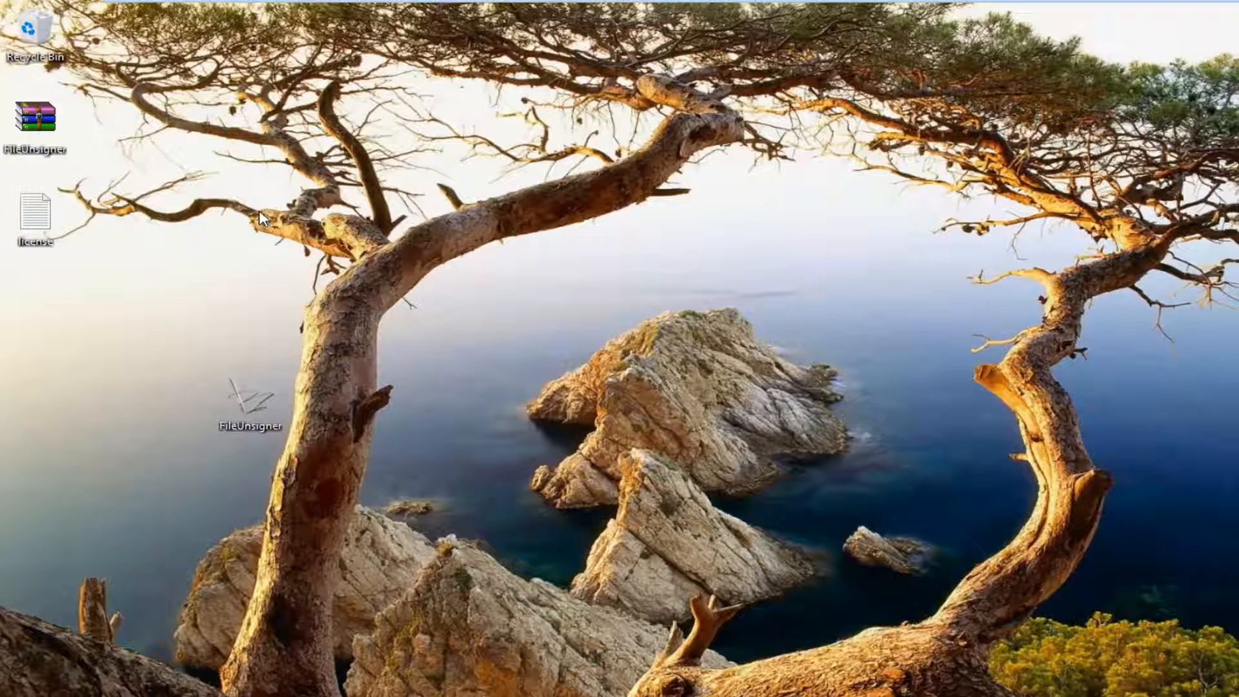
mouse_move(73, 152)
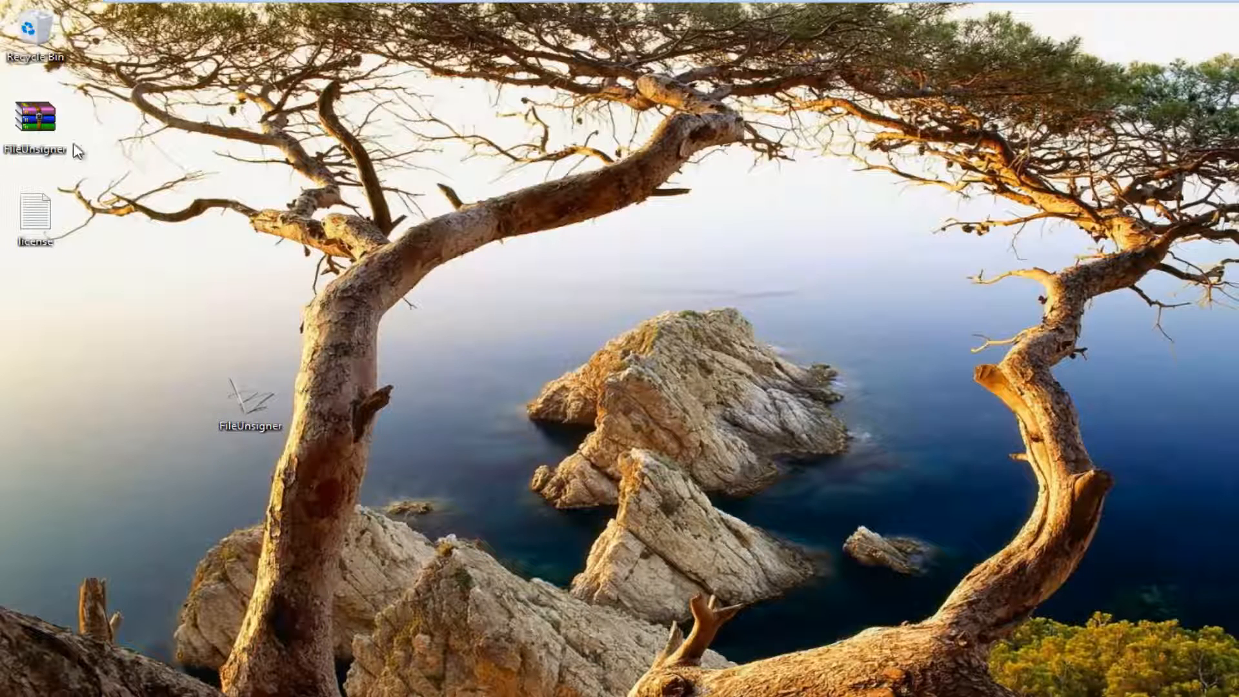
mouse_move(36, 115)
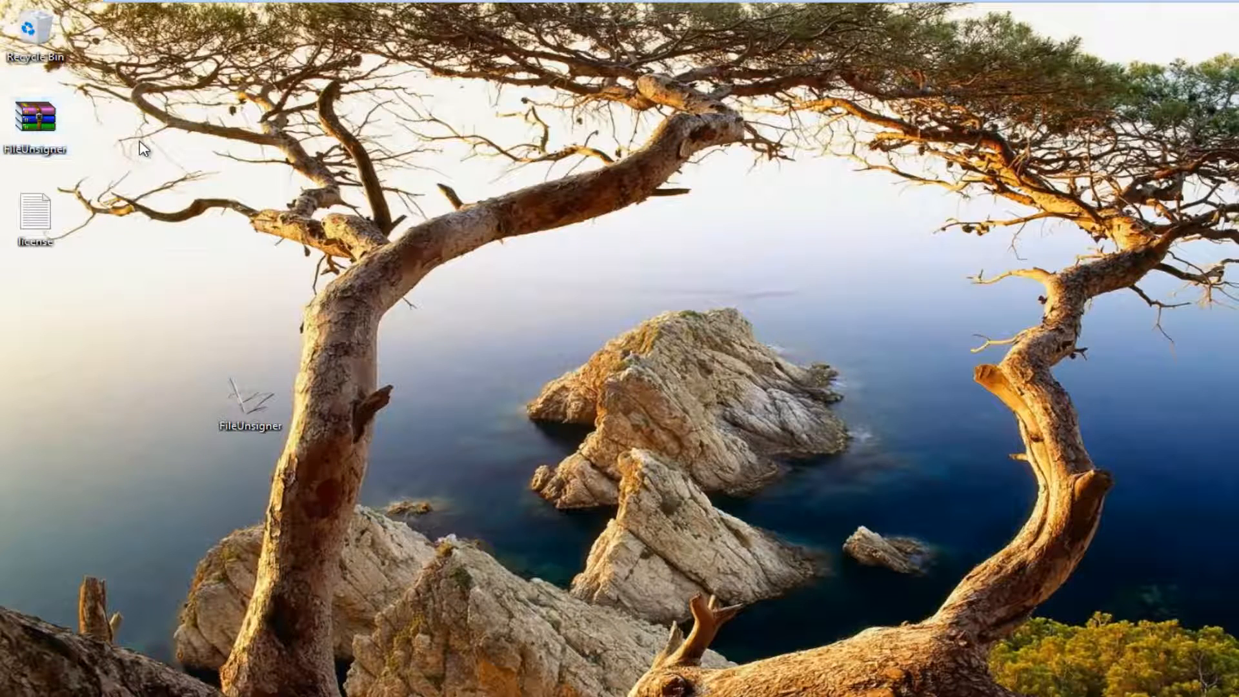
mouse_move(142, 127)
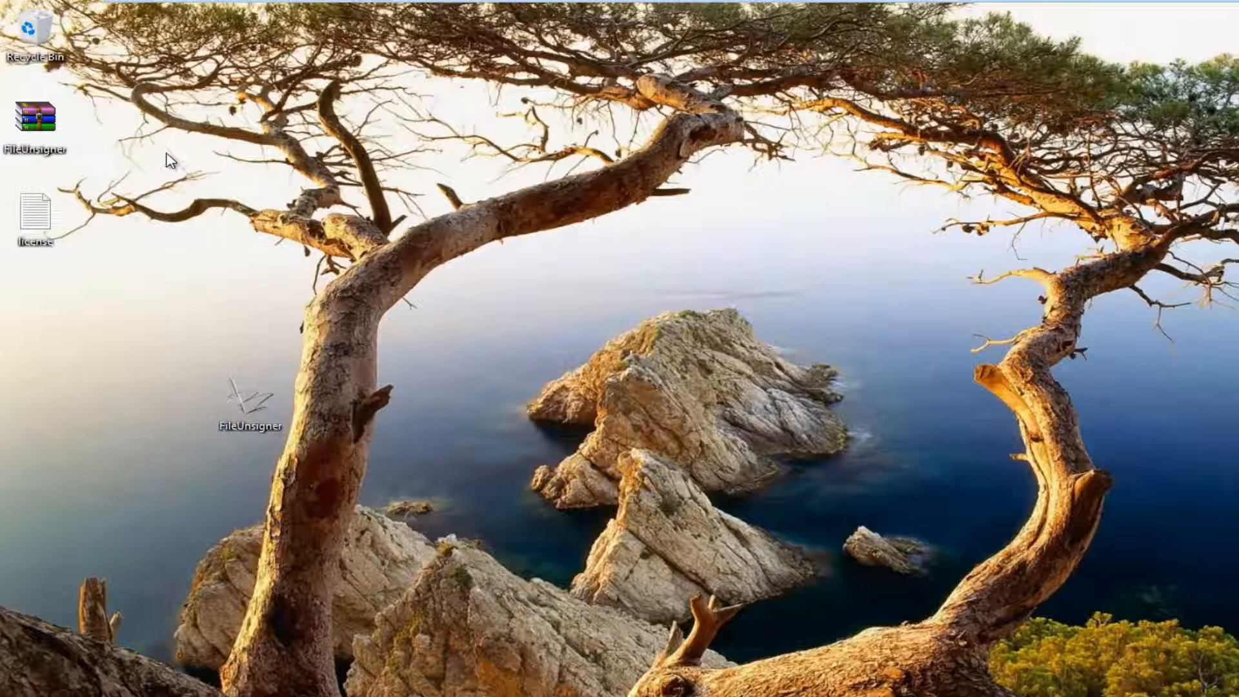
mouse_move(243, 232)
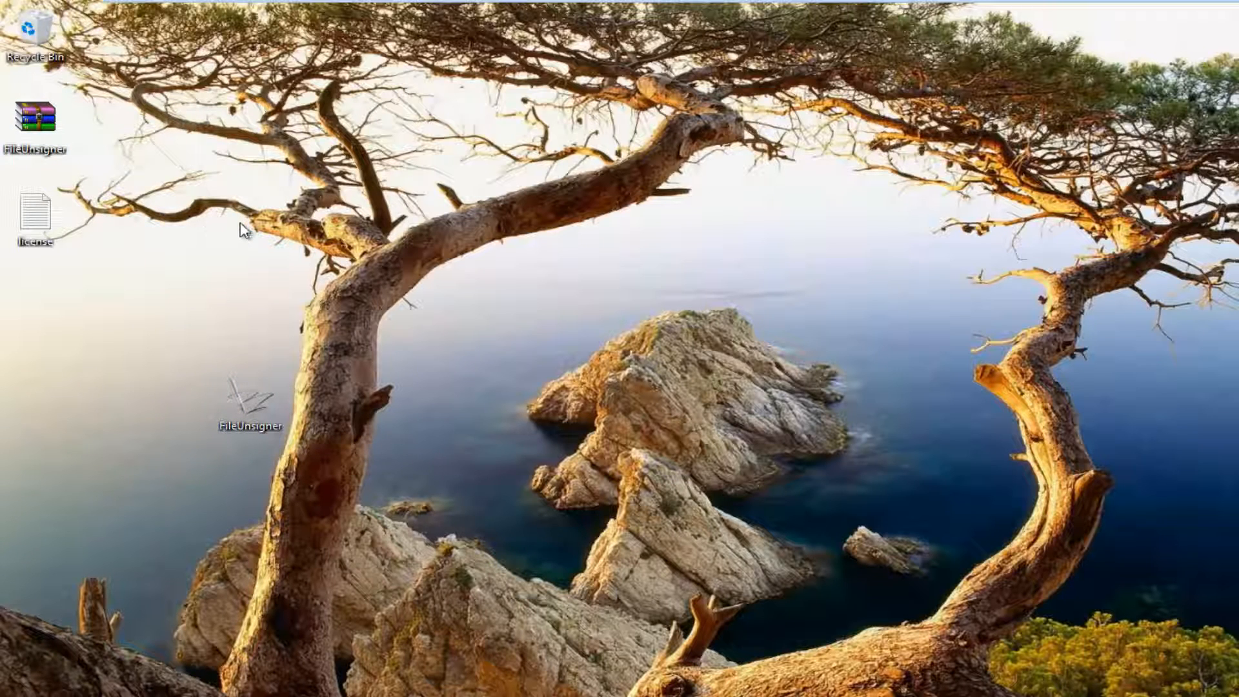